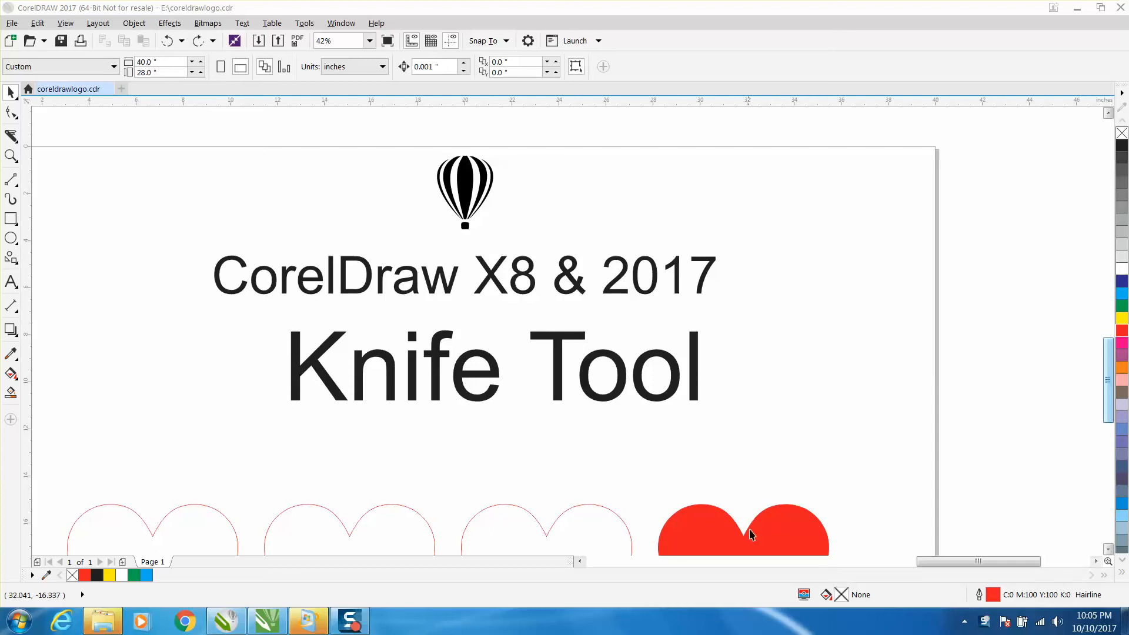
{"action": "mouse_move", "coordinate": [423, 343]}
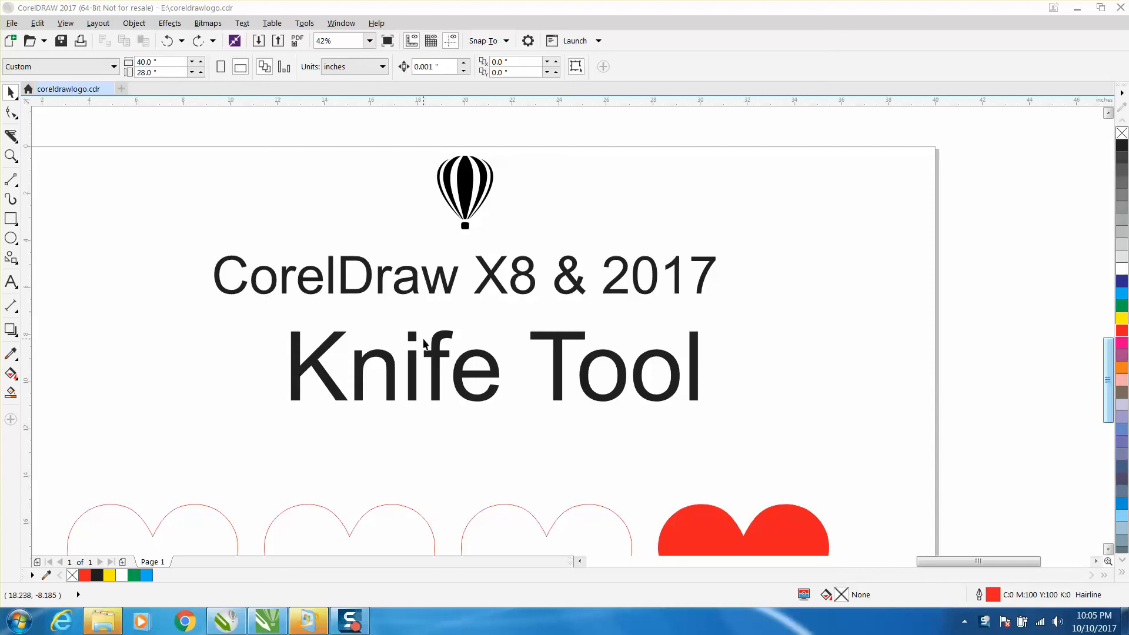
{"action": "mouse_move", "coordinate": [438, 360]}
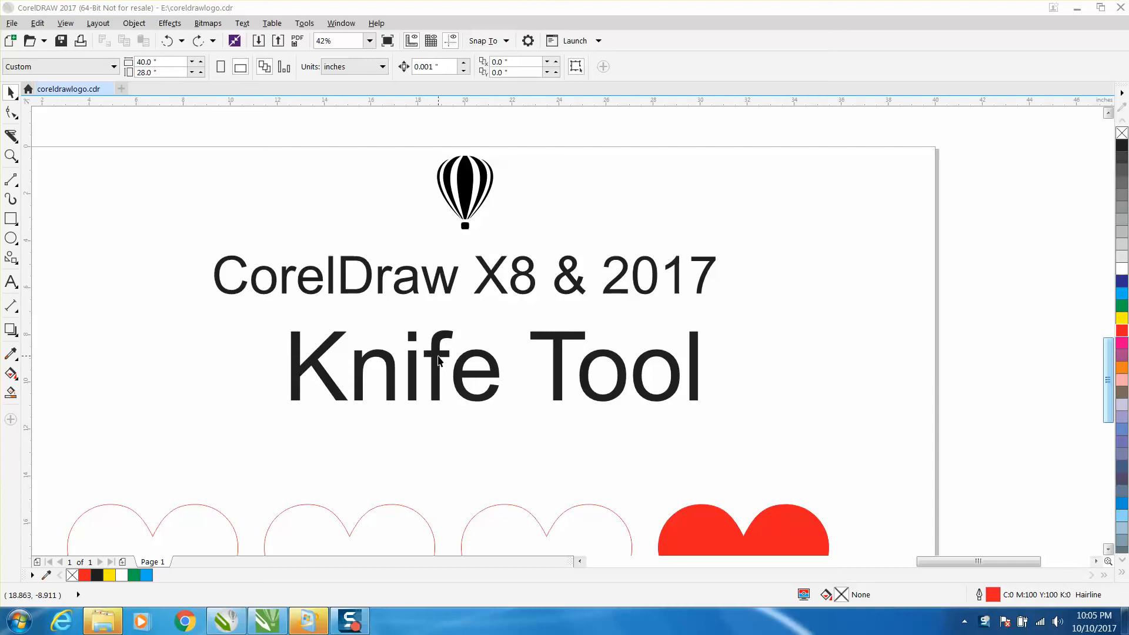
{"action": "mouse_move", "coordinate": [611, 279]}
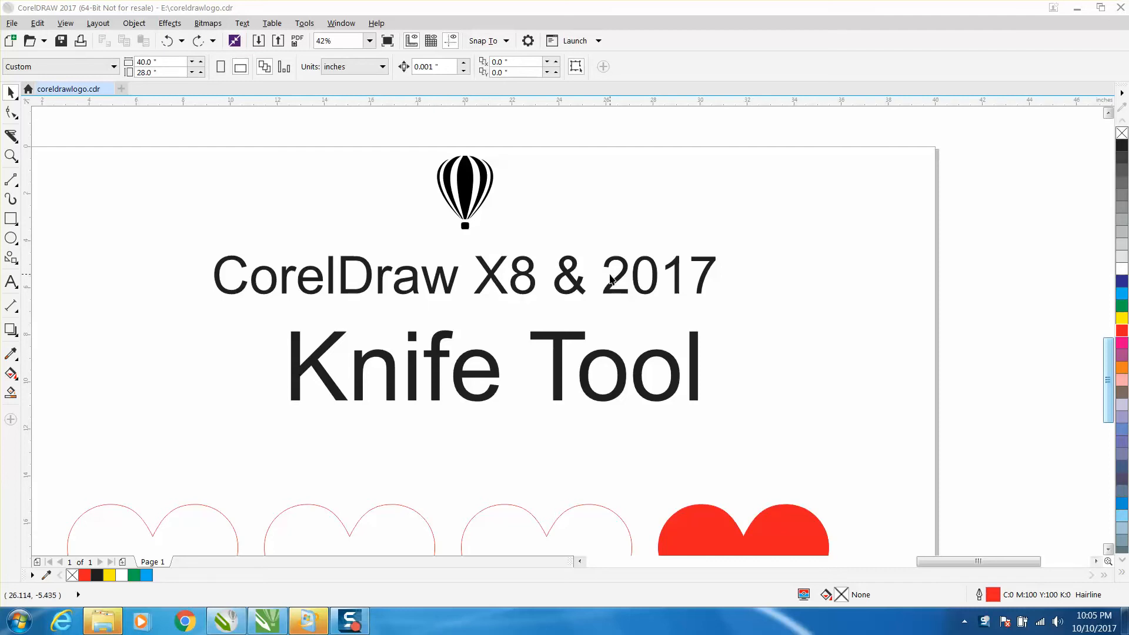
{"action": "mouse_move", "coordinate": [22, 165]}
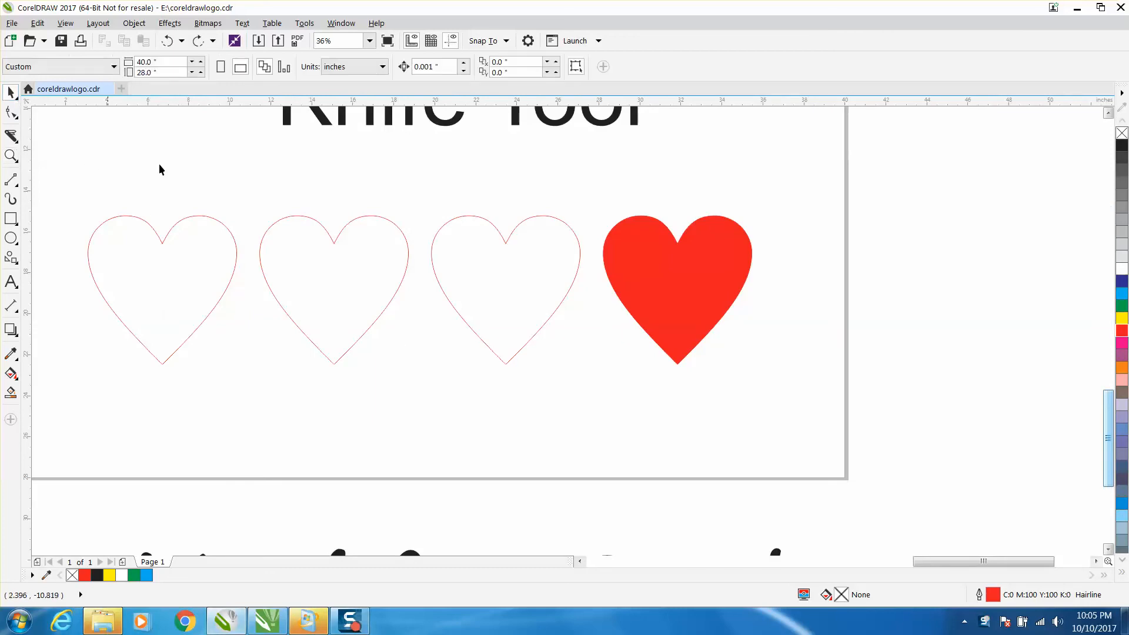
Cut the first outlined heart with the Knife tool and pick one of its pieces.
{"action": "left_click", "coordinate": [162, 284]}
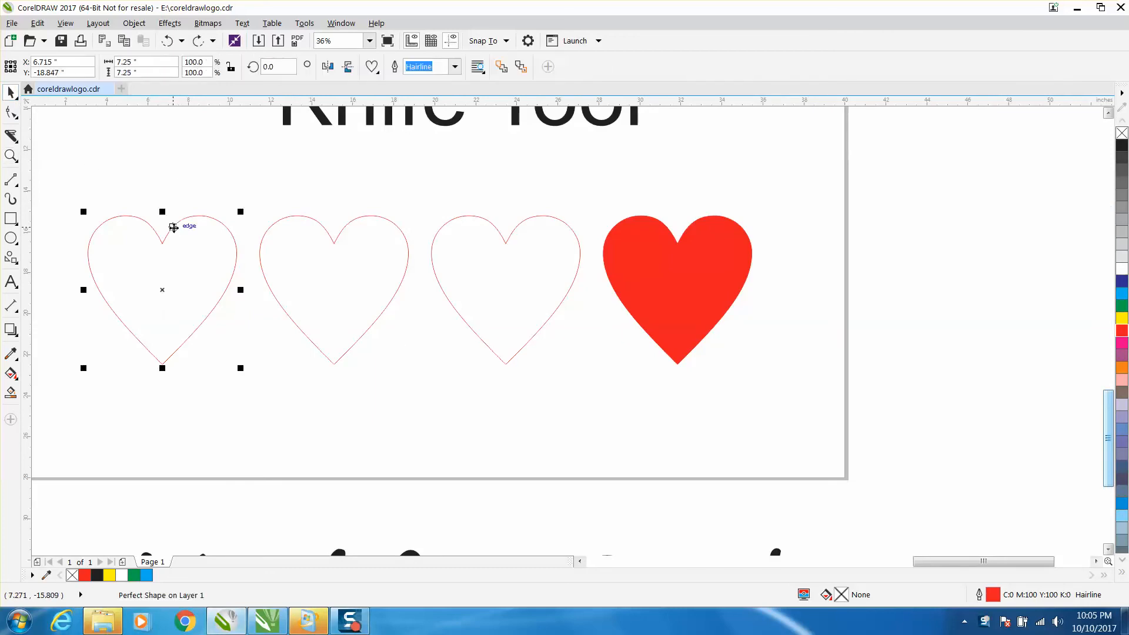
{"action": "mouse_move", "coordinate": [142, 216]}
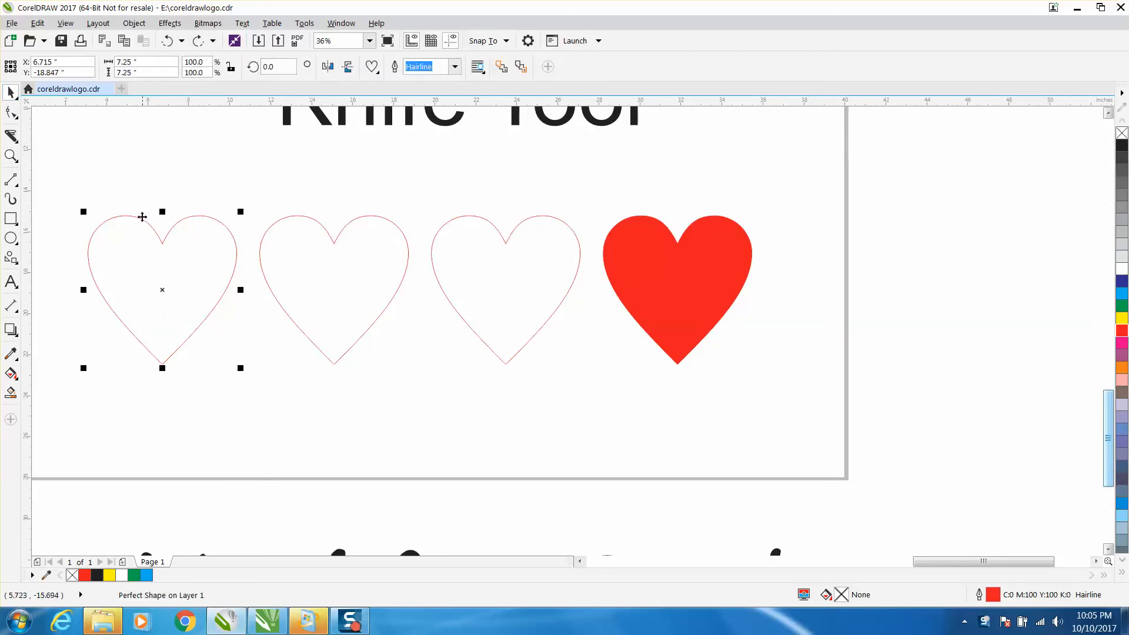
{"action": "mouse_move", "coordinate": [11, 137]}
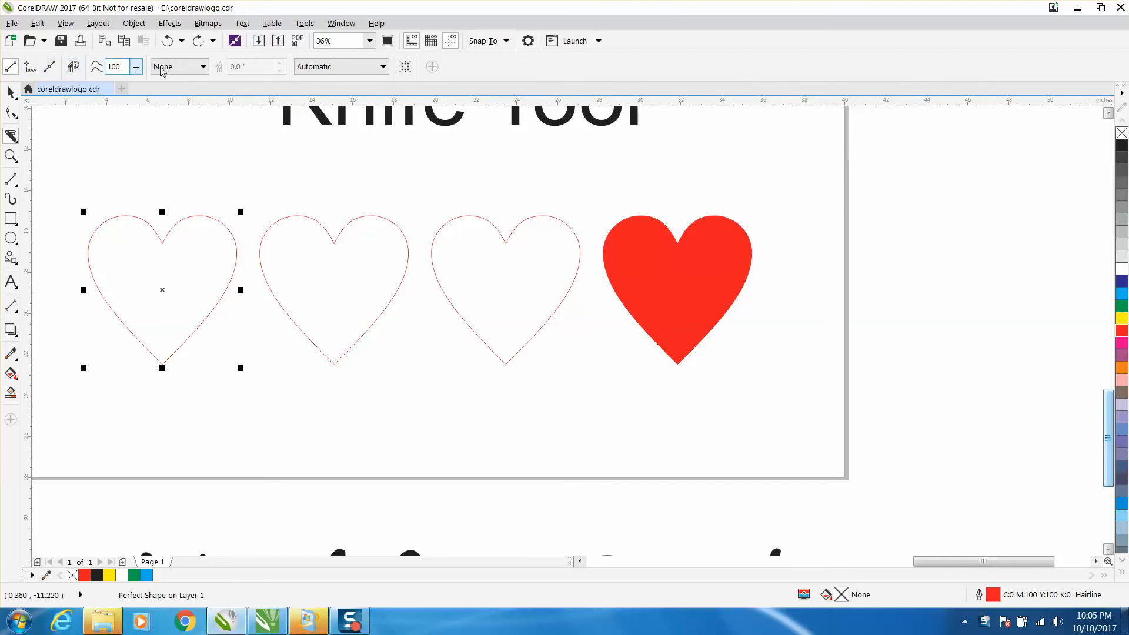
{"action": "left_click", "coordinate": [69, 89]}
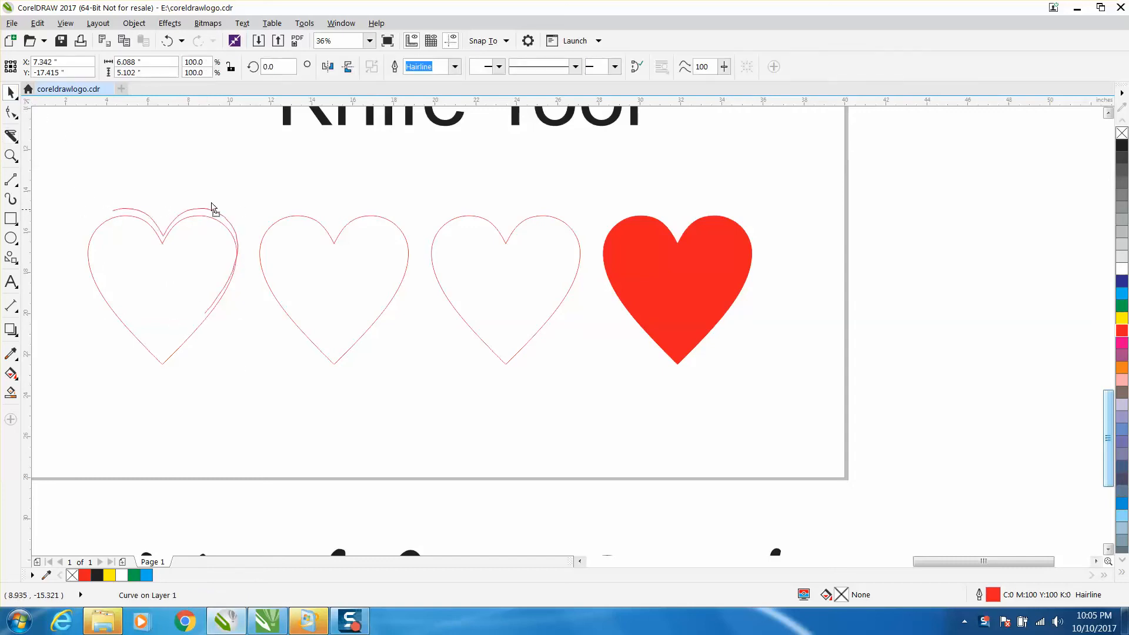
{"action": "left_click", "coordinate": [169, 259]}
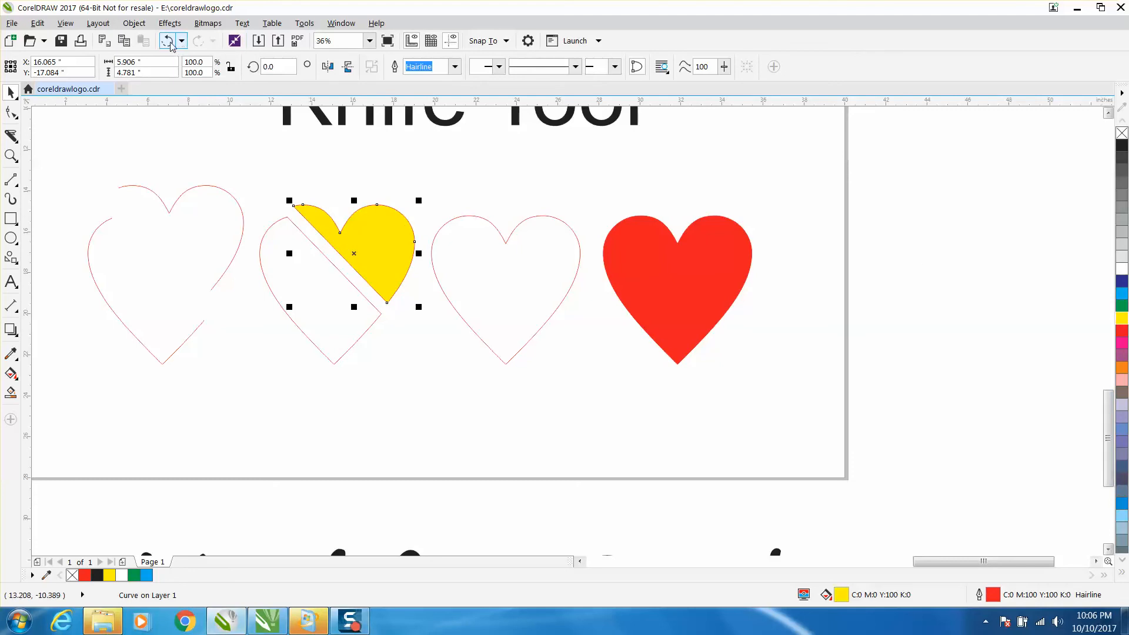
Select the third heart and choose the Knife tool to slice it.
{"action": "left_click", "coordinate": [504, 281]}
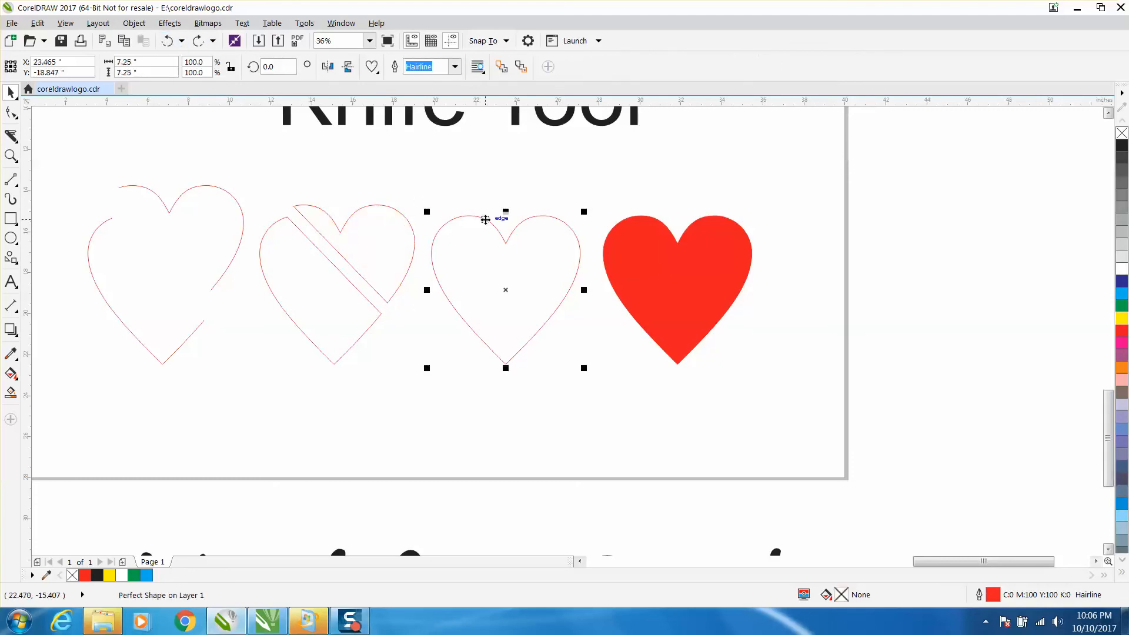
{"action": "mouse_move", "coordinate": [34, 178]}
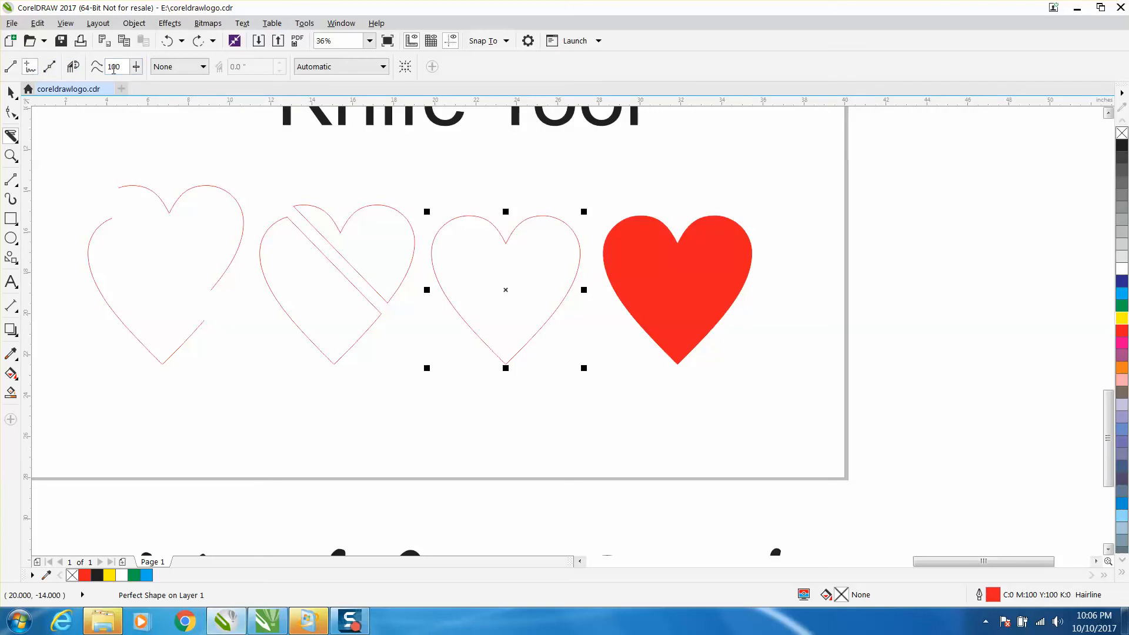
{"action": "mouse_move", "coordinate": [615, 326]}
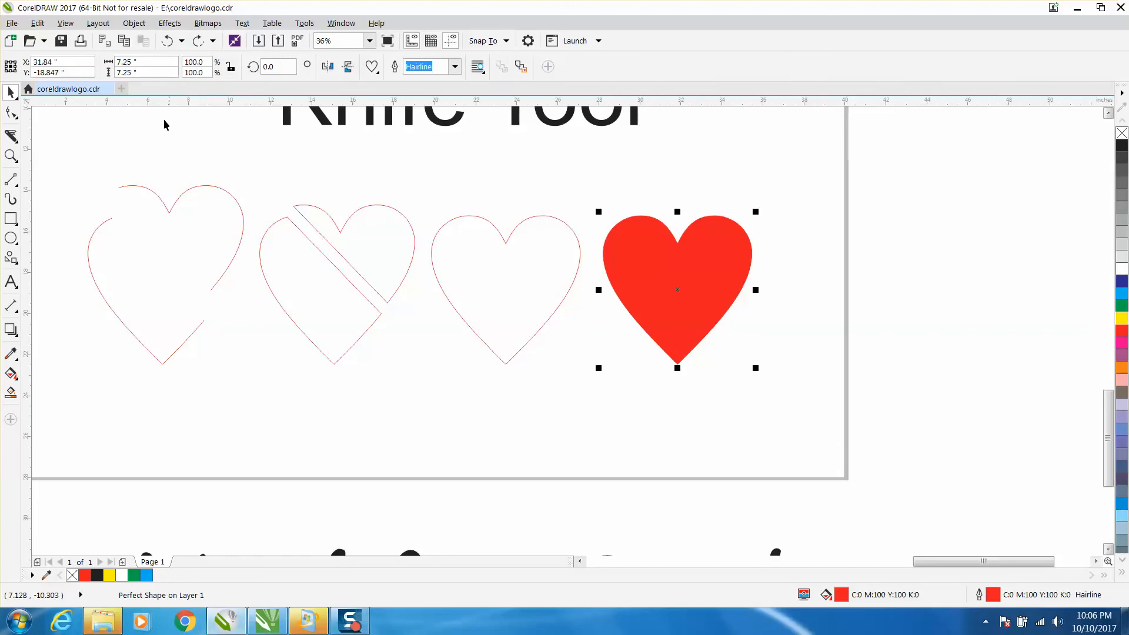
{"action": "left_click", "coordinate": [12, 136]}
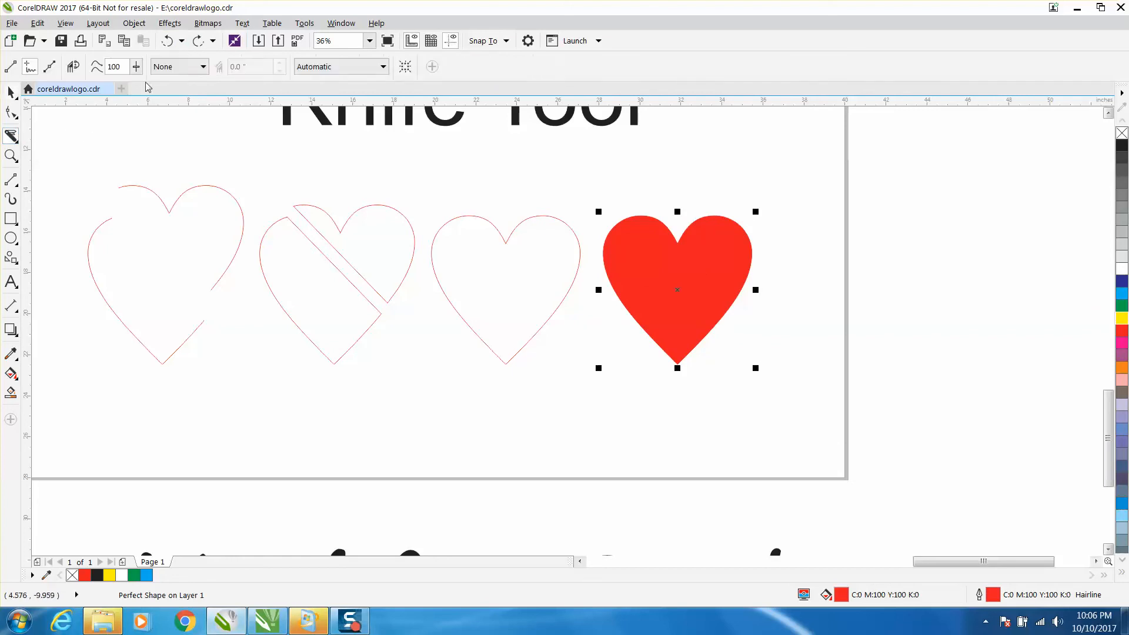
Set the Knife cut spanning to Gap with a 1.0" width.
{"action": "left_click", "coordinate": [203, 66]}
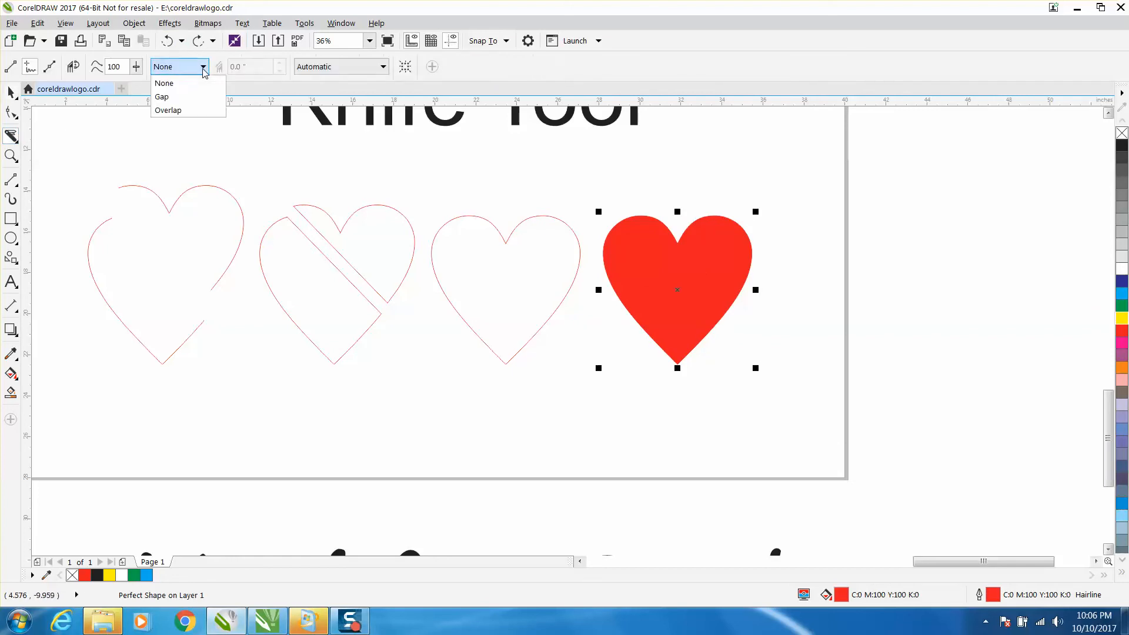
{"action": "left_click", "coordinate": [161, 97]}
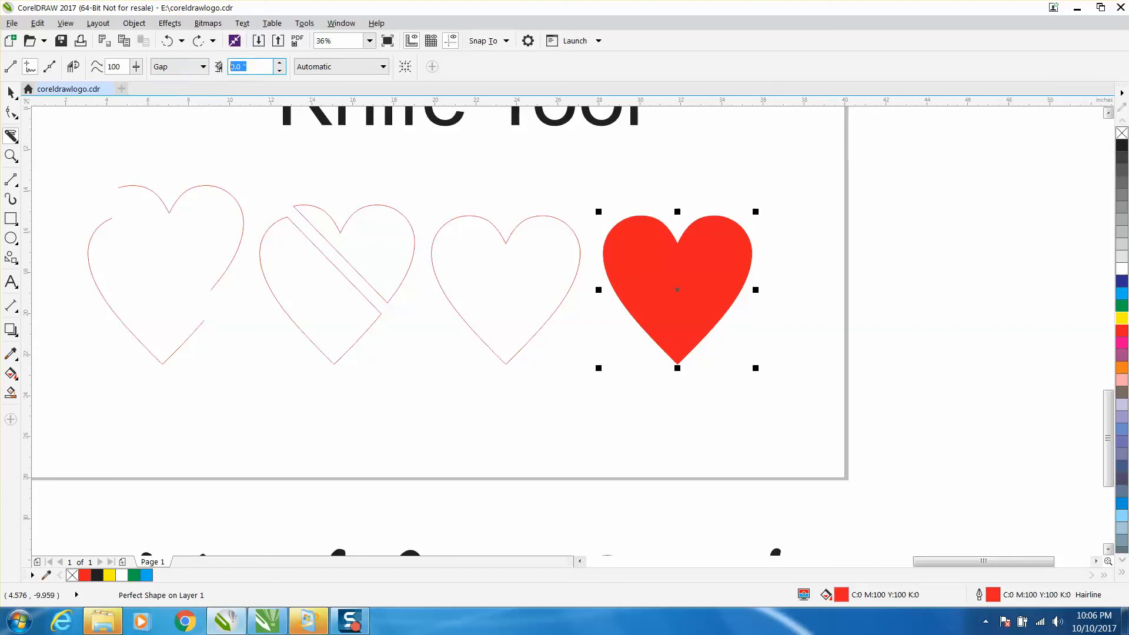
{"action": "type", "text": "1.0"}
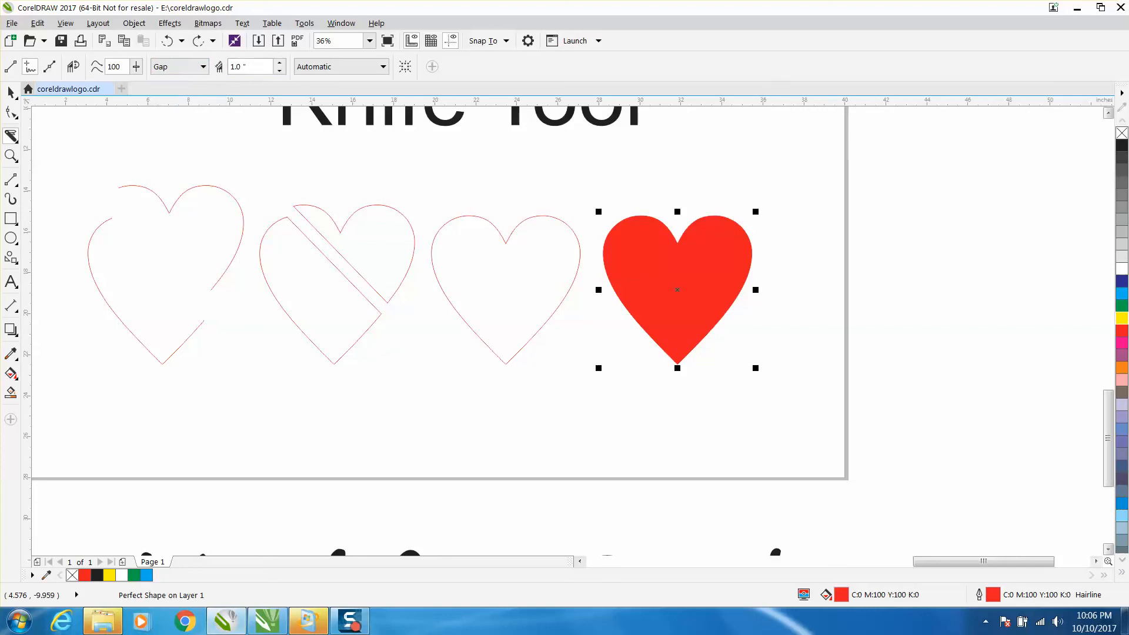
{"action": "mouse_move", "coordinate": [611, 194]}
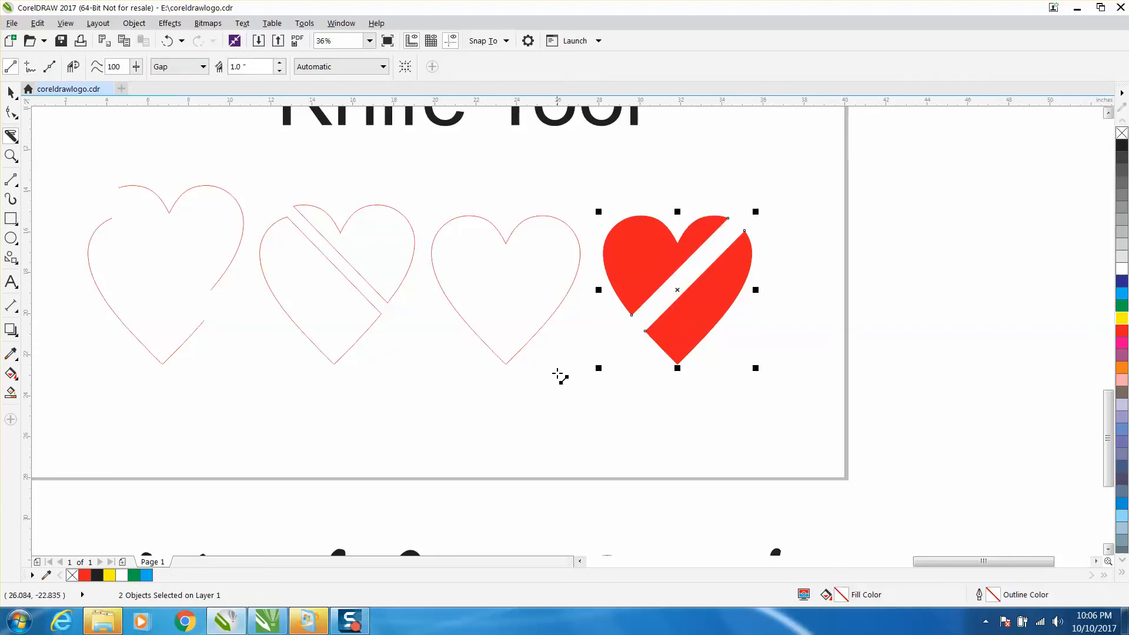
{"action": "mouse_move", "coordinate": [611, 366]}
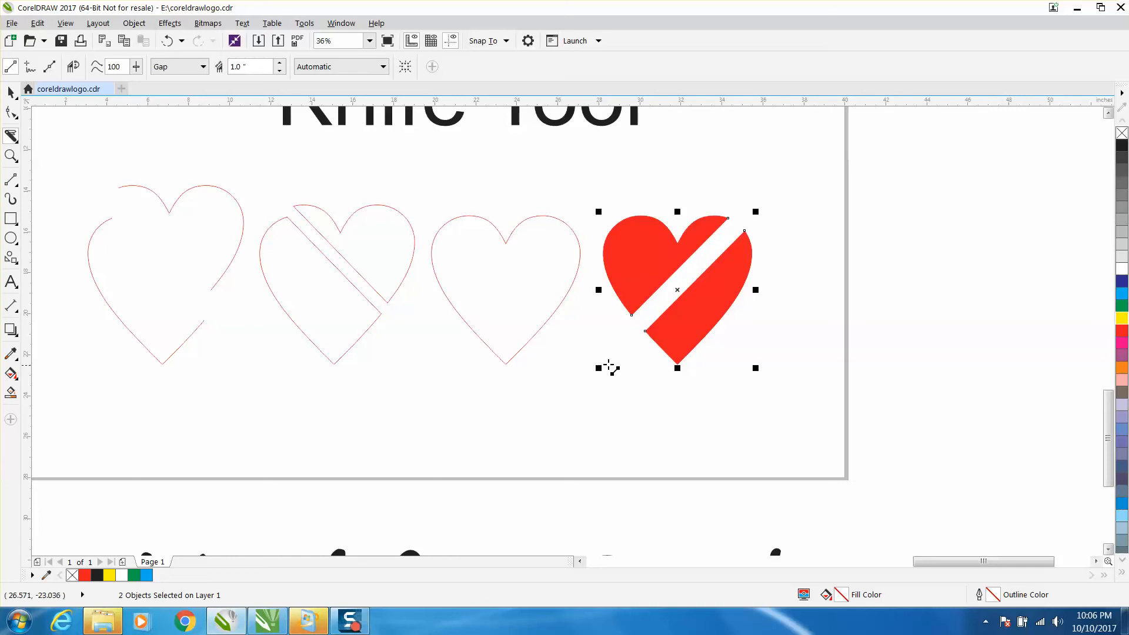
{"action": "mouse_move", "coordinate": [1118, 135]}
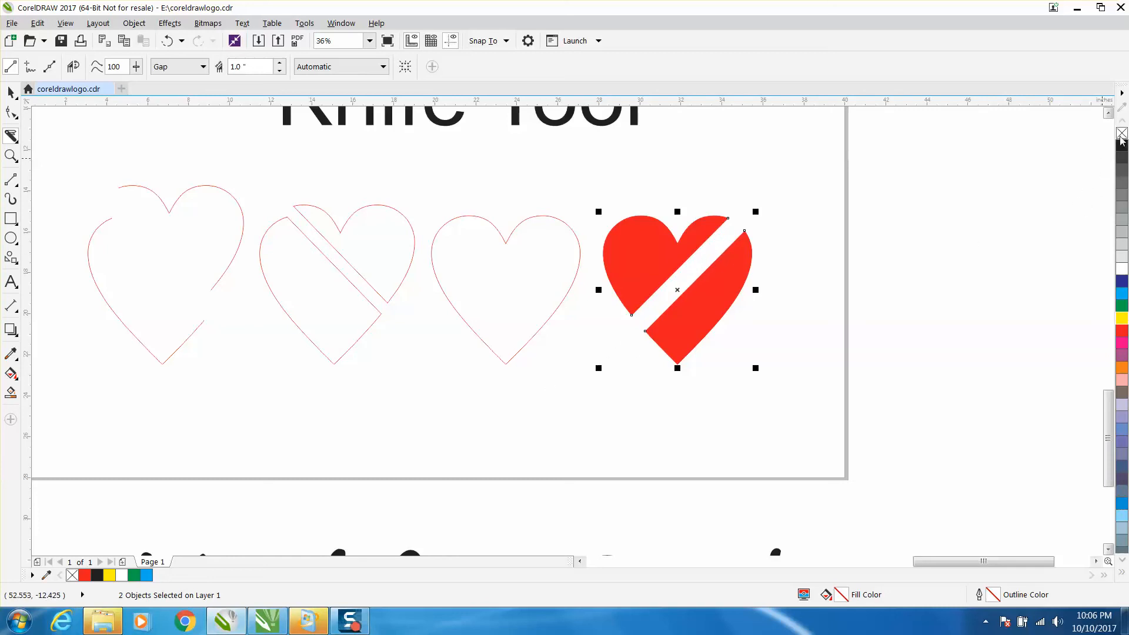
Remove the red fill from the cut piece, then select the two gapped pieces of the fourth heart.
{"action": "left_click", "coordinate": [1120, 123]}
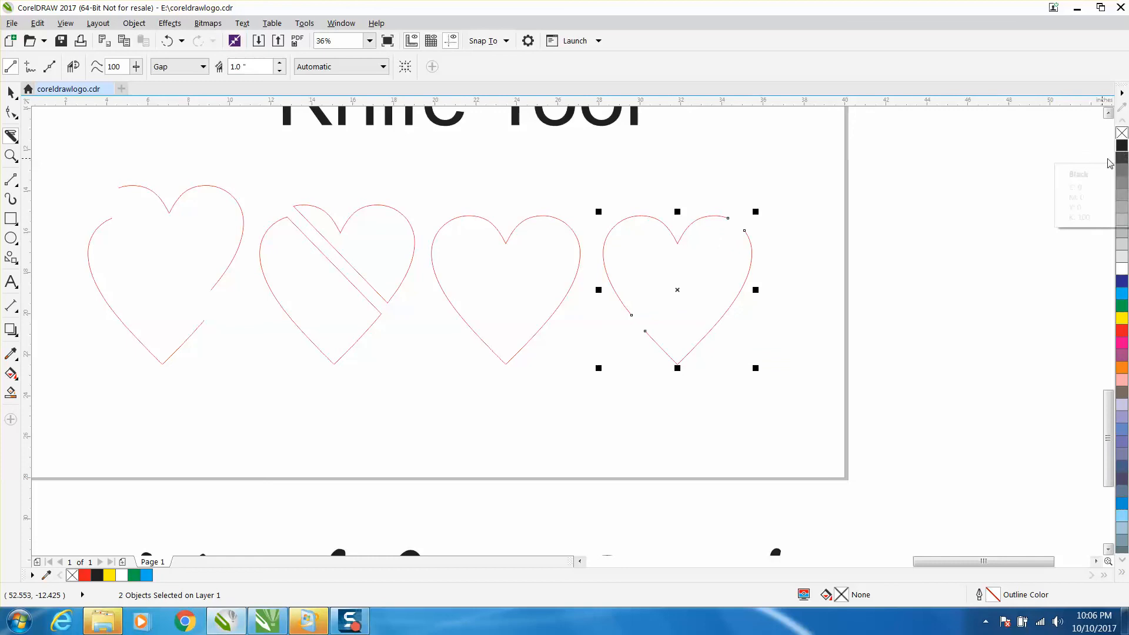
{"action": "mouse_move", "coordinate": [140, 54]}
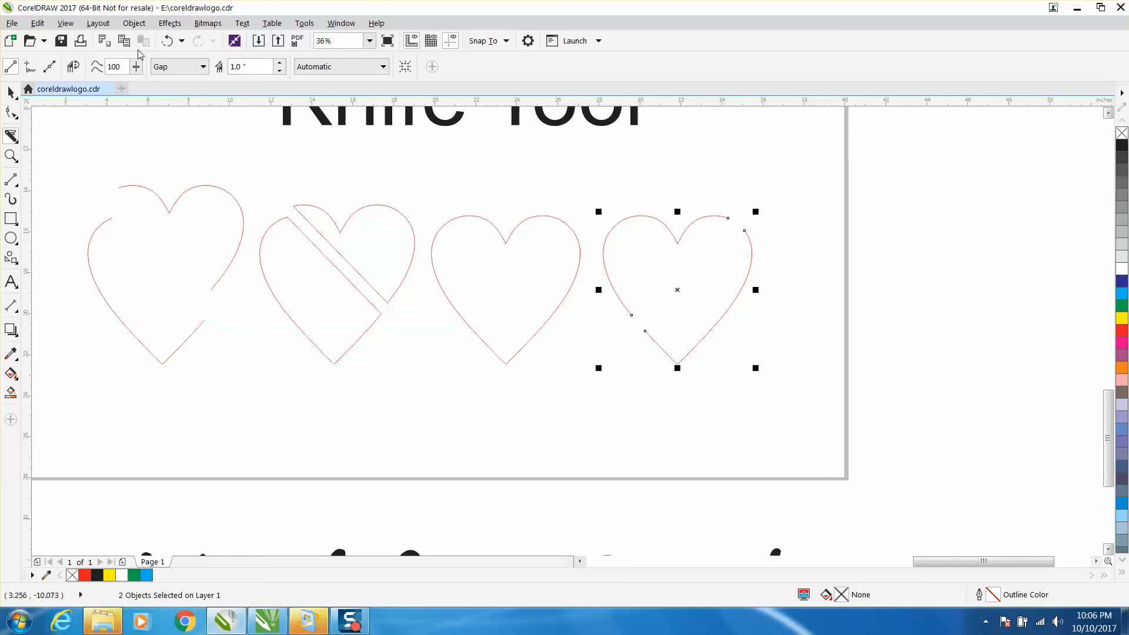
{"action": "left_click", "coordinate": [73, 65]}
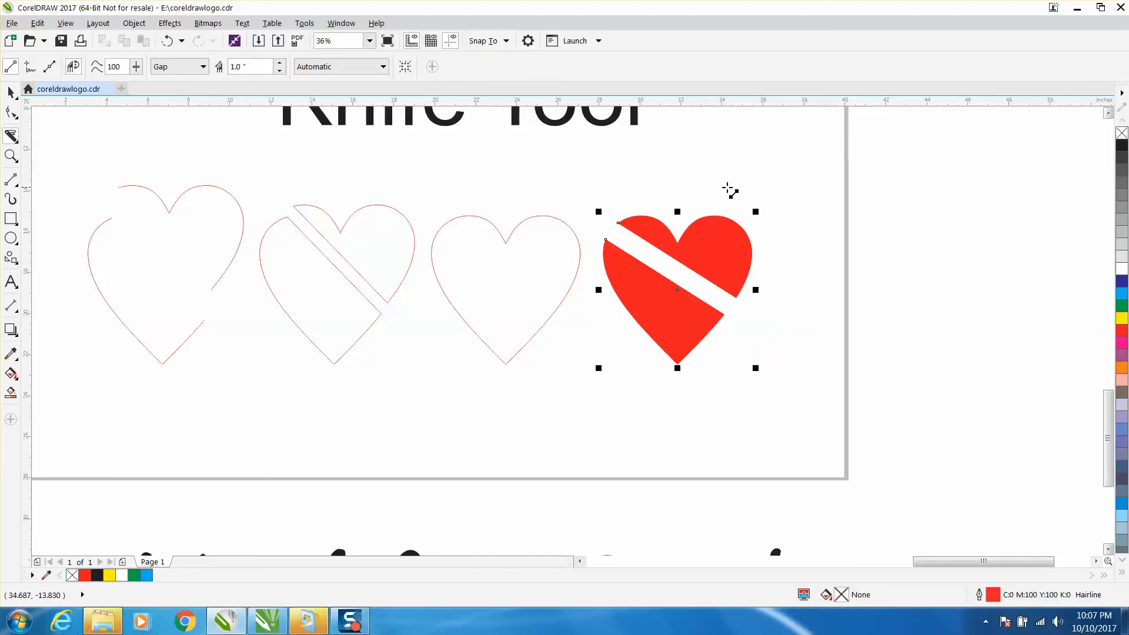
{"action": "mouse_move", "coordinate": [736, 238]}
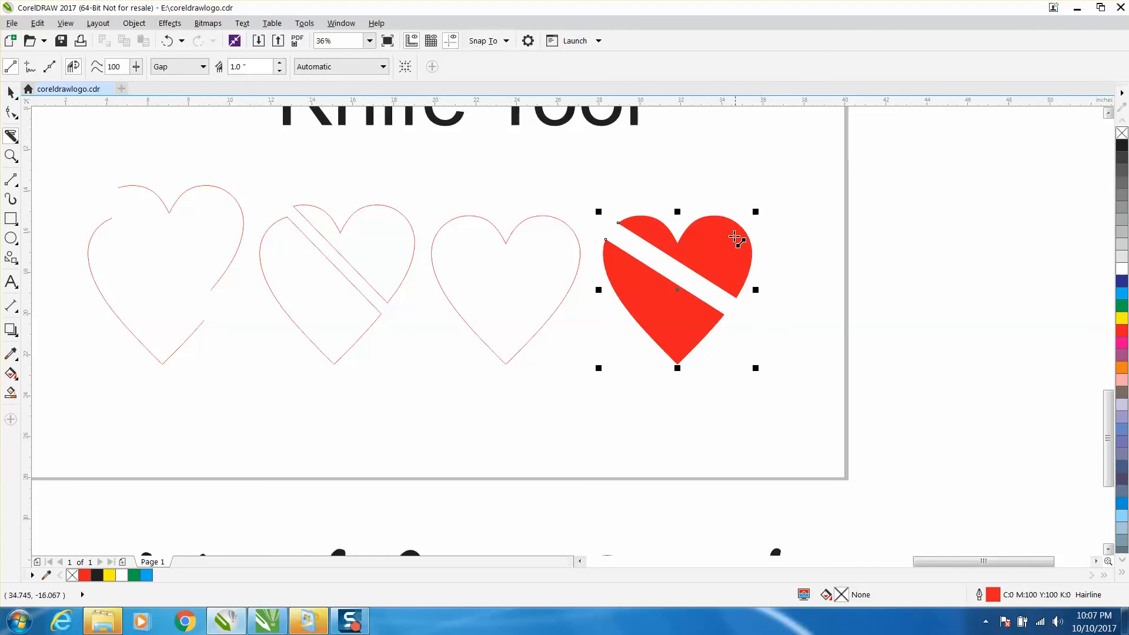
{"action": "left_click", "coordinate": [11, 91]}
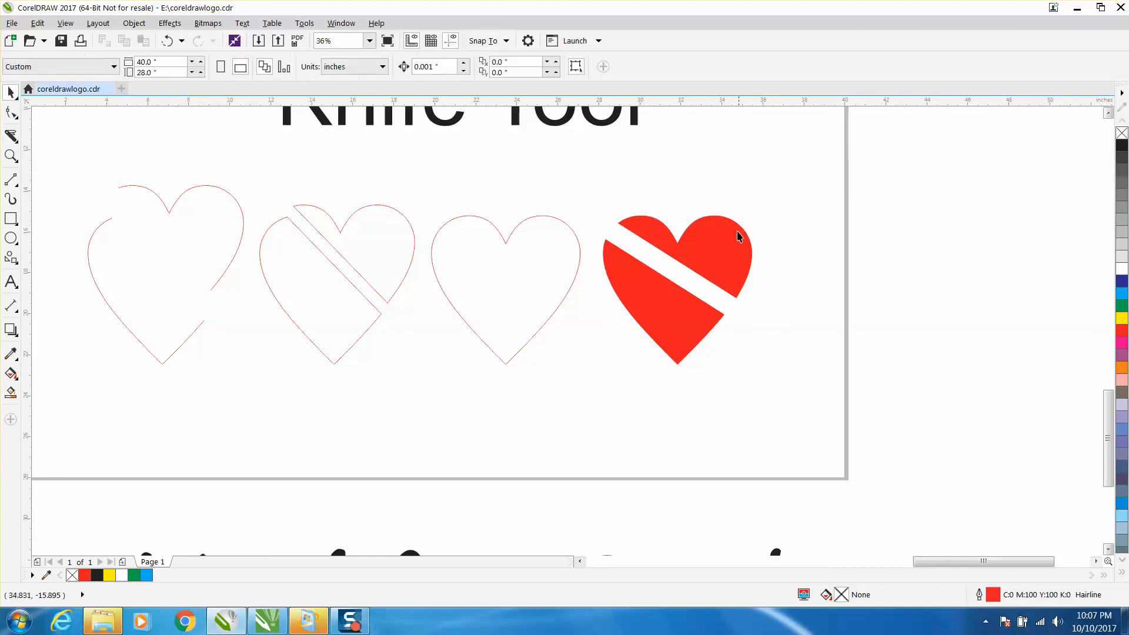
{"action": "left_click", "coordinate": [737, 237]}
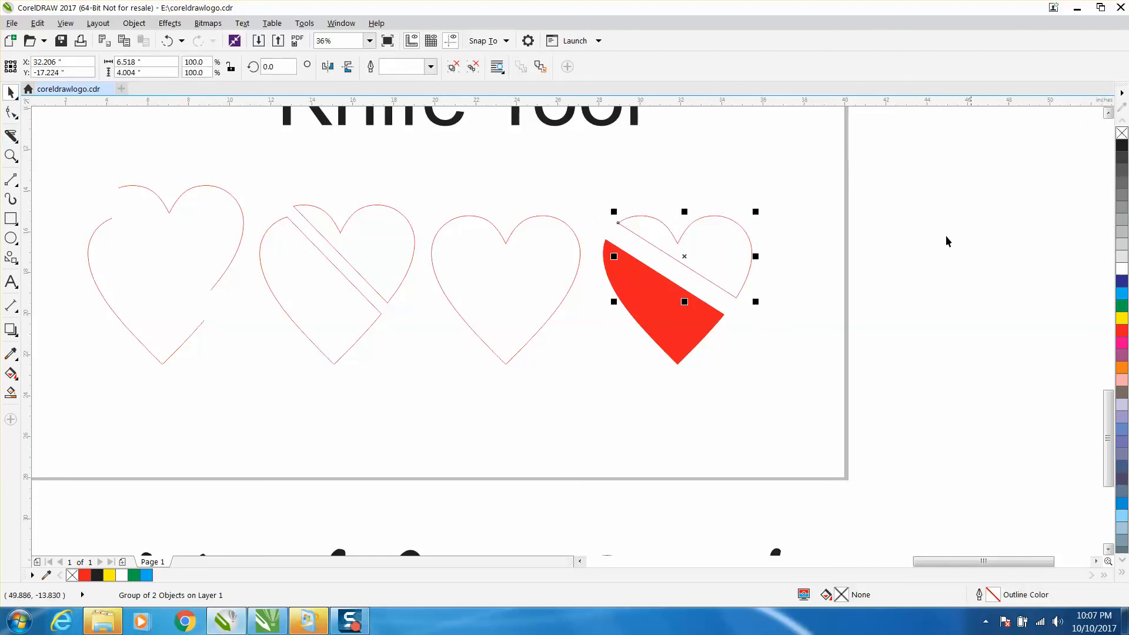
{"action": "mouse_move", "coordinate": [828, 299]}
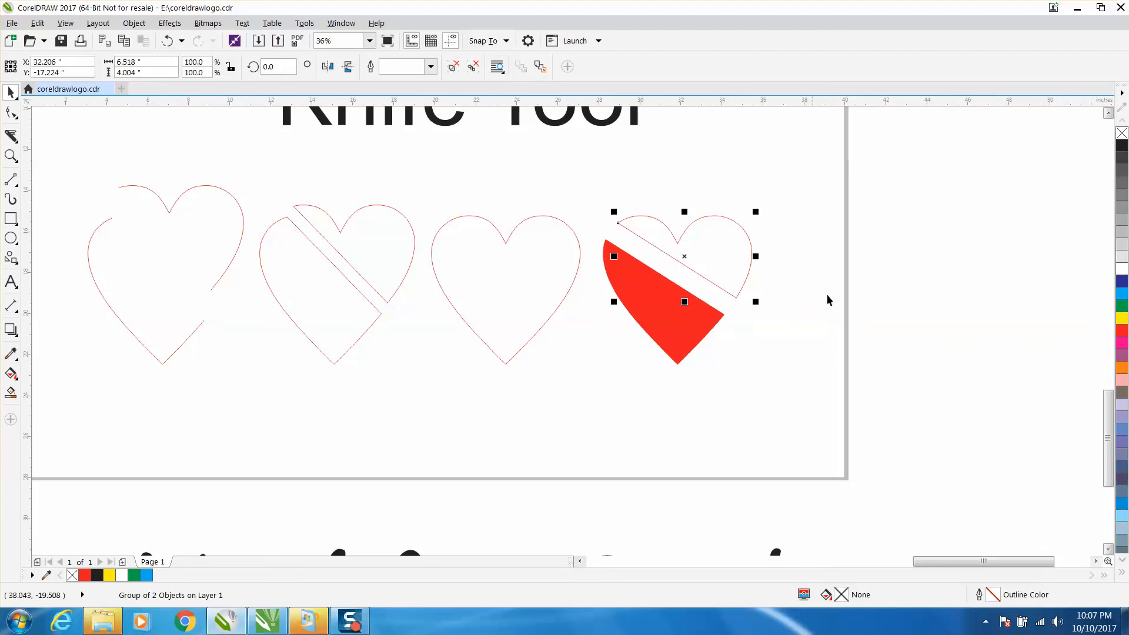
Slice the script text 'Knife Tool' horizontally with a gapped Knife cut.
{"action": "scroll", "scroll_direction": "down", "scroll_amount": 3}
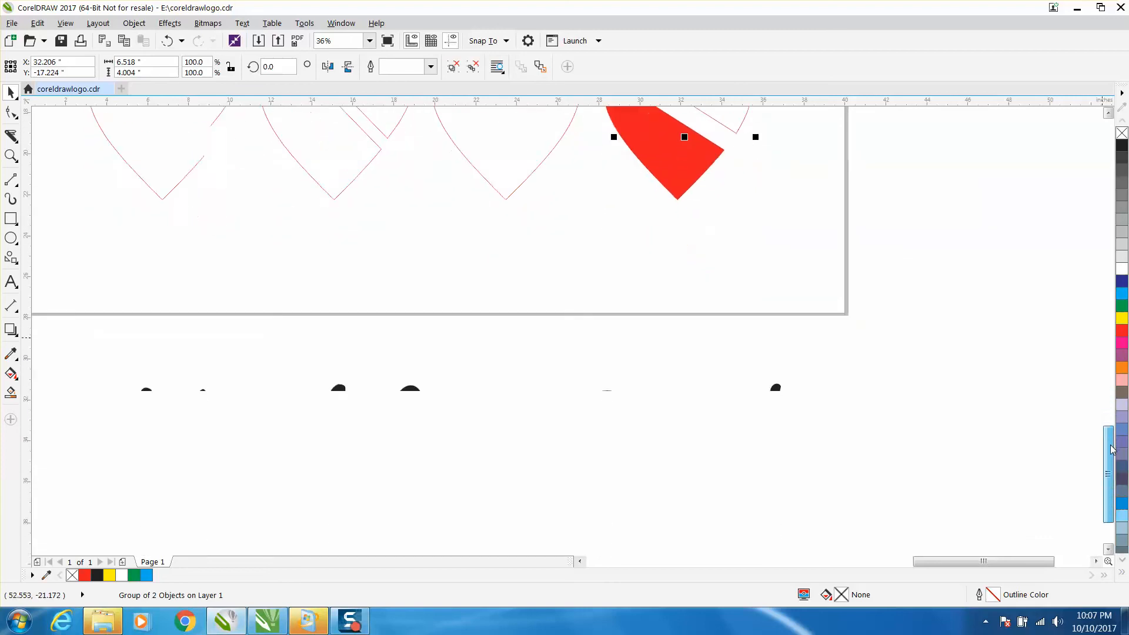
{"action": "scroll", "scroll_direction": "down", "scroll_amount": 3}
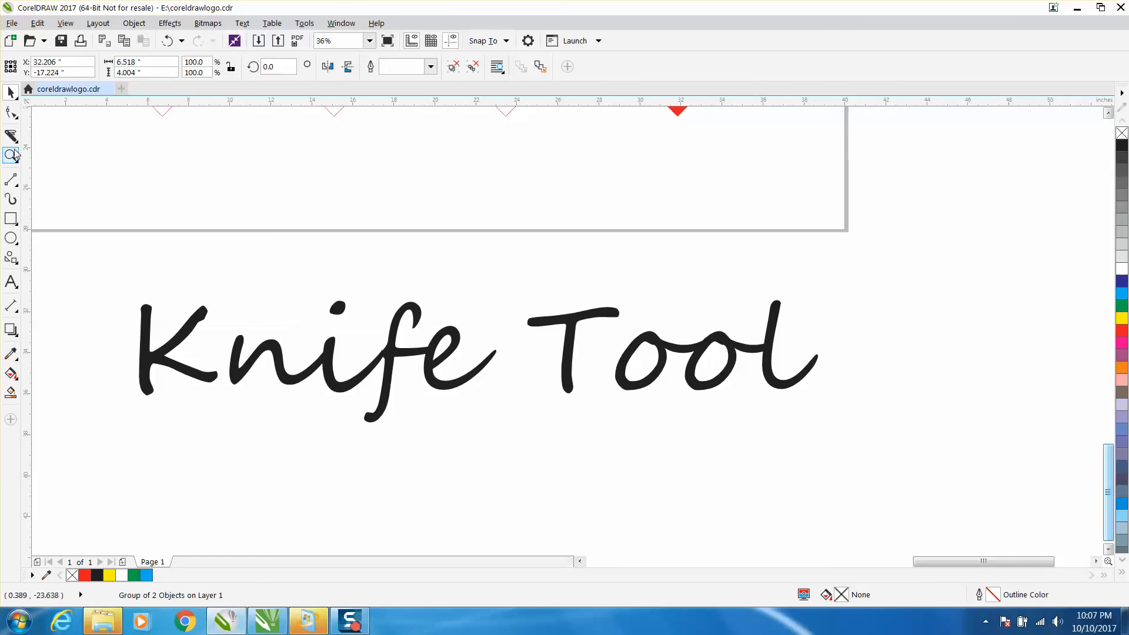
{"action": "left_click", "coordinate": [10, 136]}
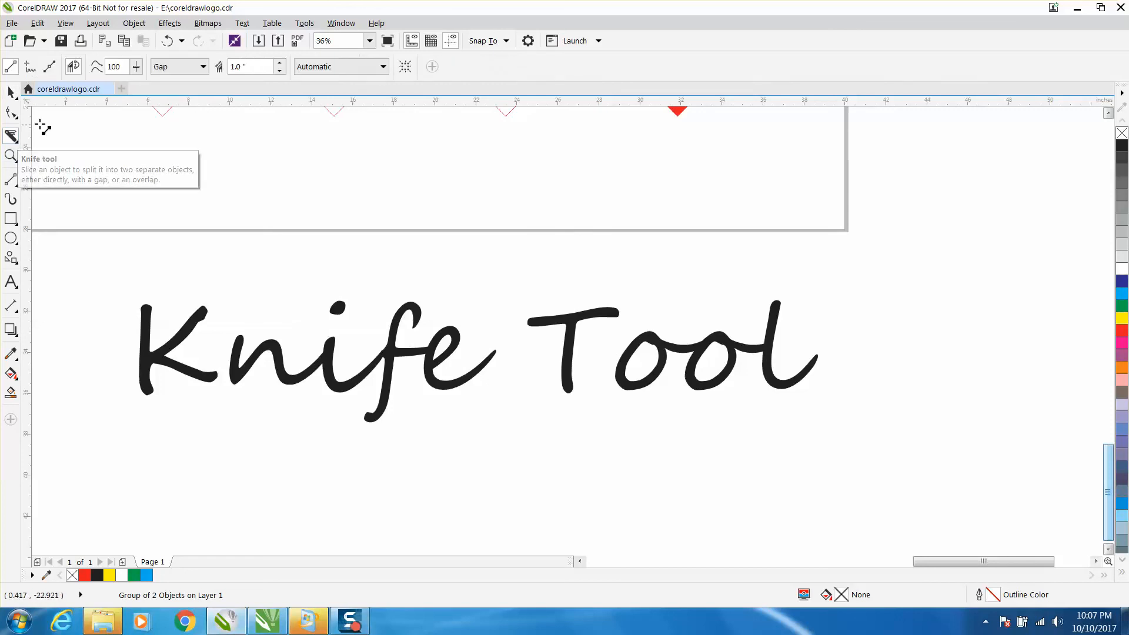
{"action": "mouse_move", "coordinate": [31, 79]}
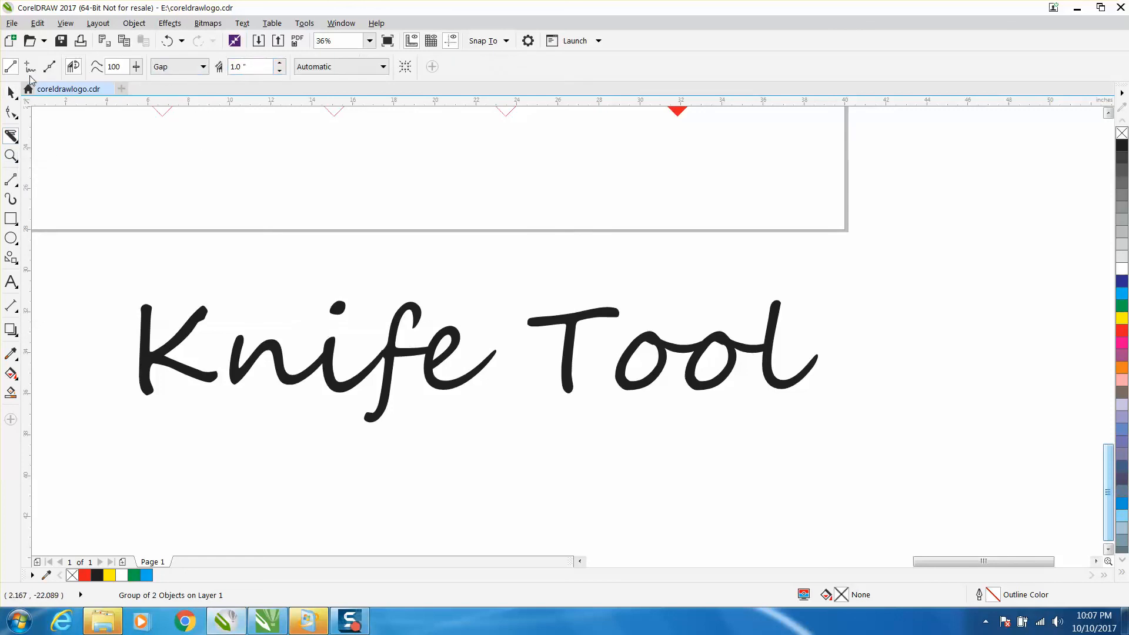
{"action": "mouse_move", "coordinate": [115, 356]}
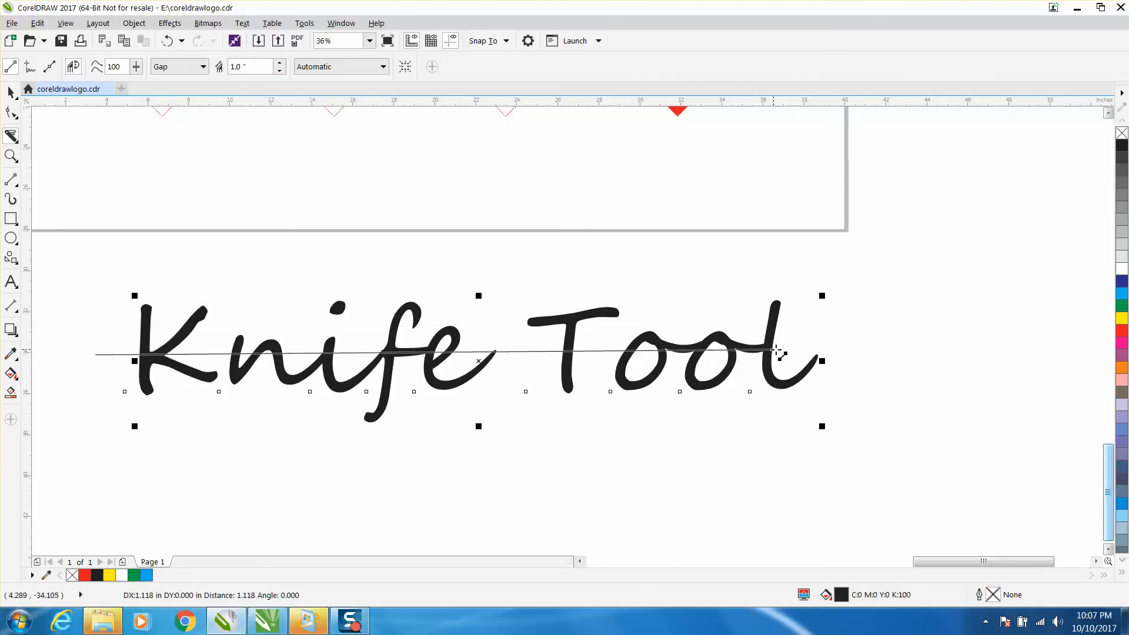
{"action": "left_click", "coordinate": [134, 362]}
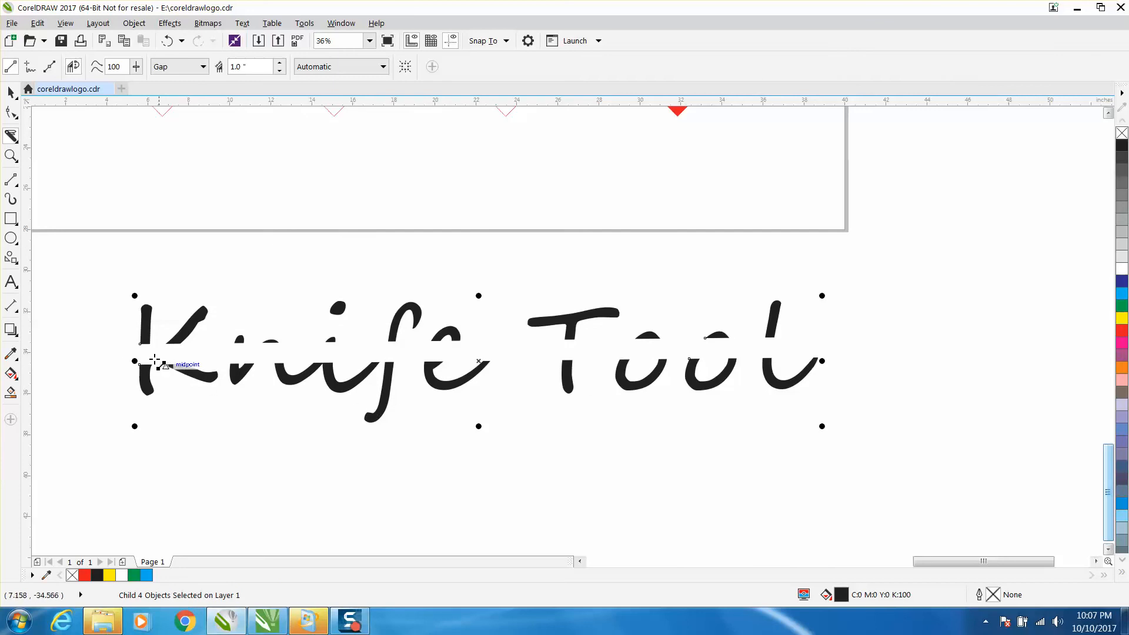
{"action": "mouse_move", "coordinate": [486, 346]}
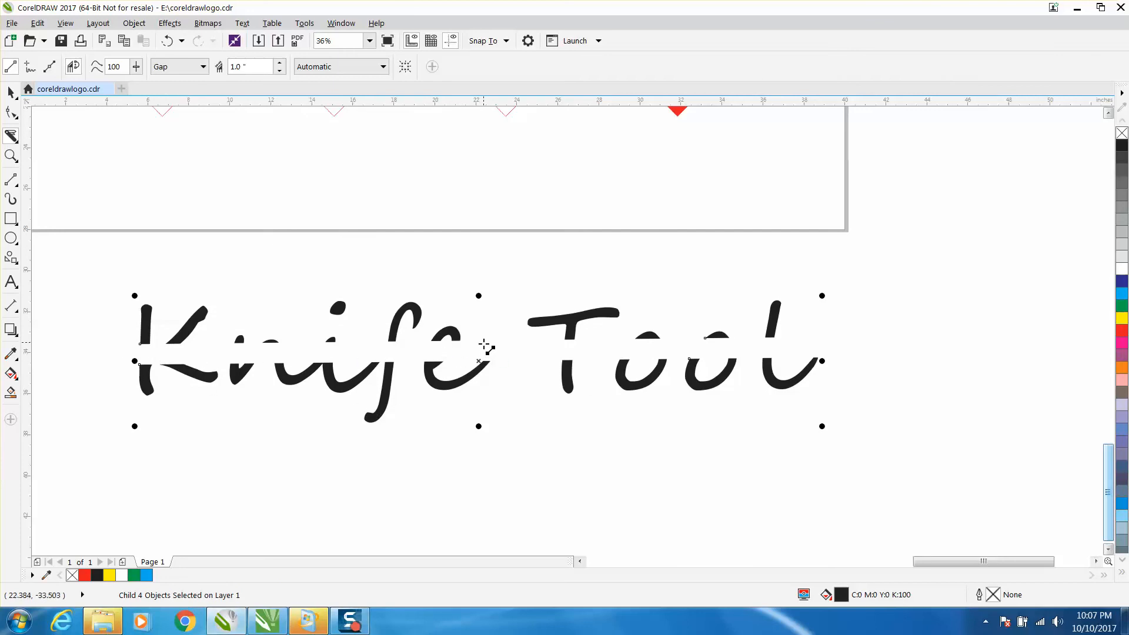
{"action": "mouse_move", "coordinate": [620, 344]}
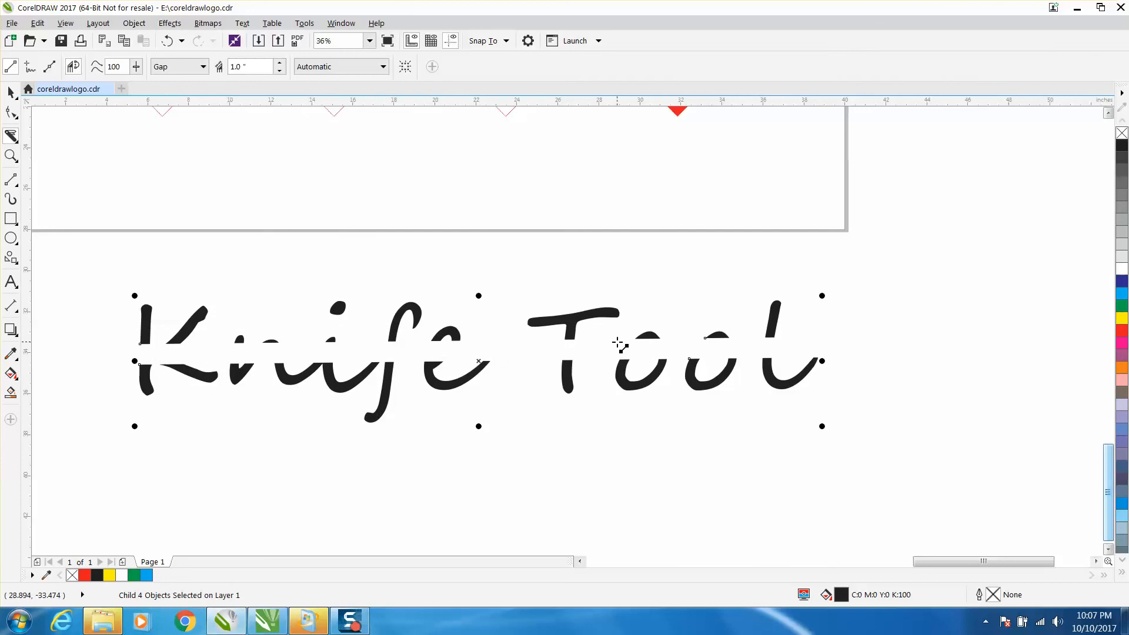
{"action": "mouse_move", "coordinate": [630, 349]}
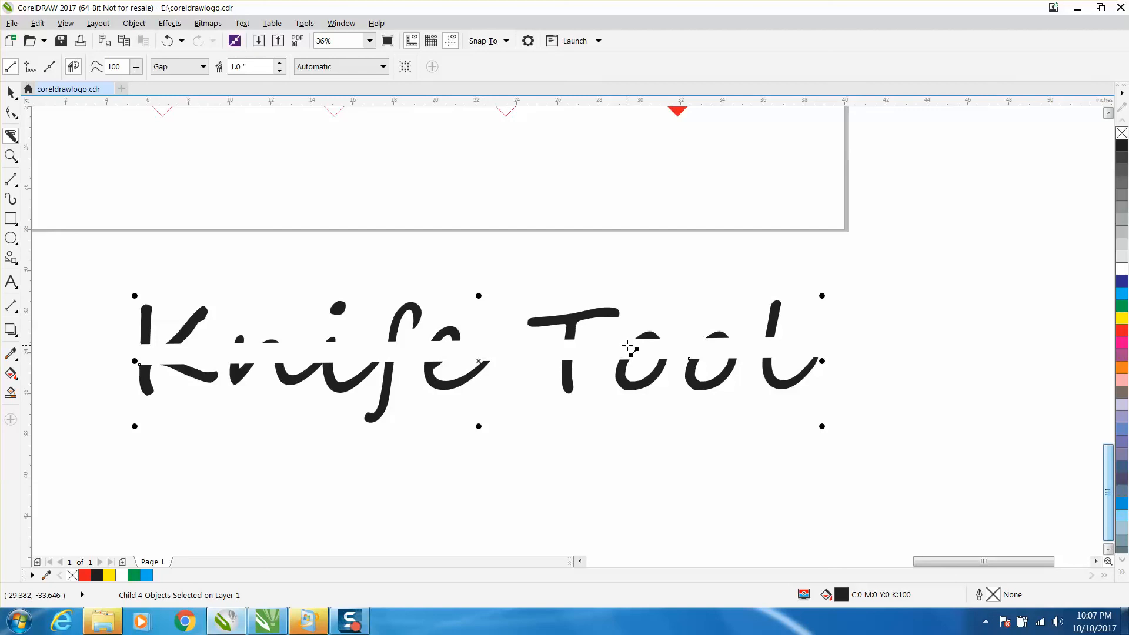
{"action": "scroll", "scroll_direction": "down", "scroll_amount": 3}
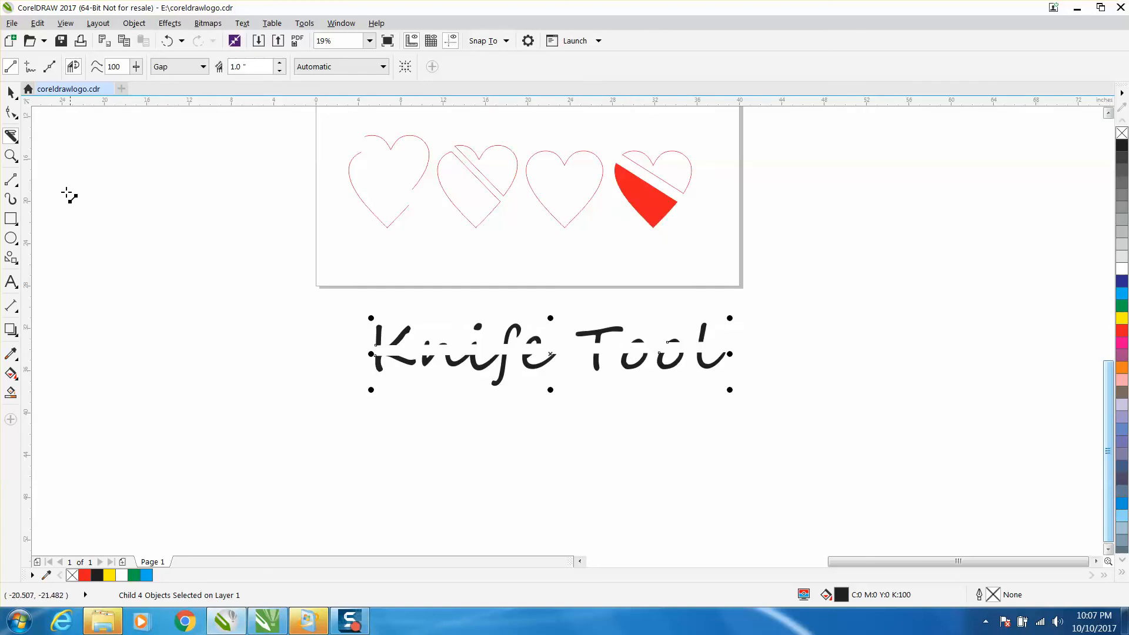
{"action": "mouse_move", "coordinate": [150, 81]}
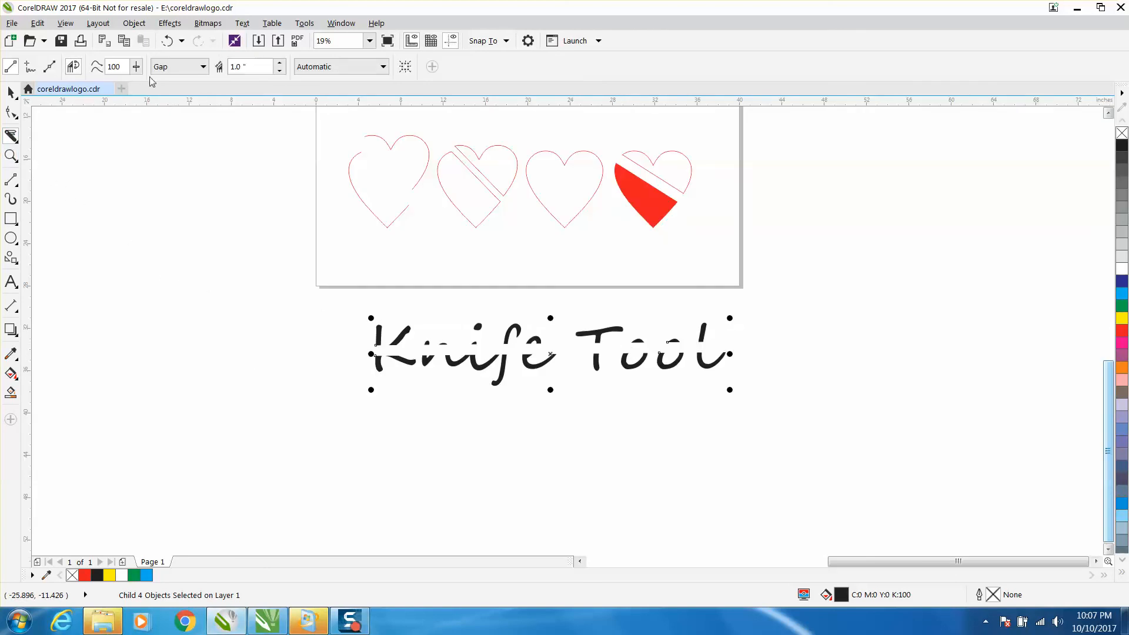
{"action": "mouse_move", "coordinate": [370, 77]}
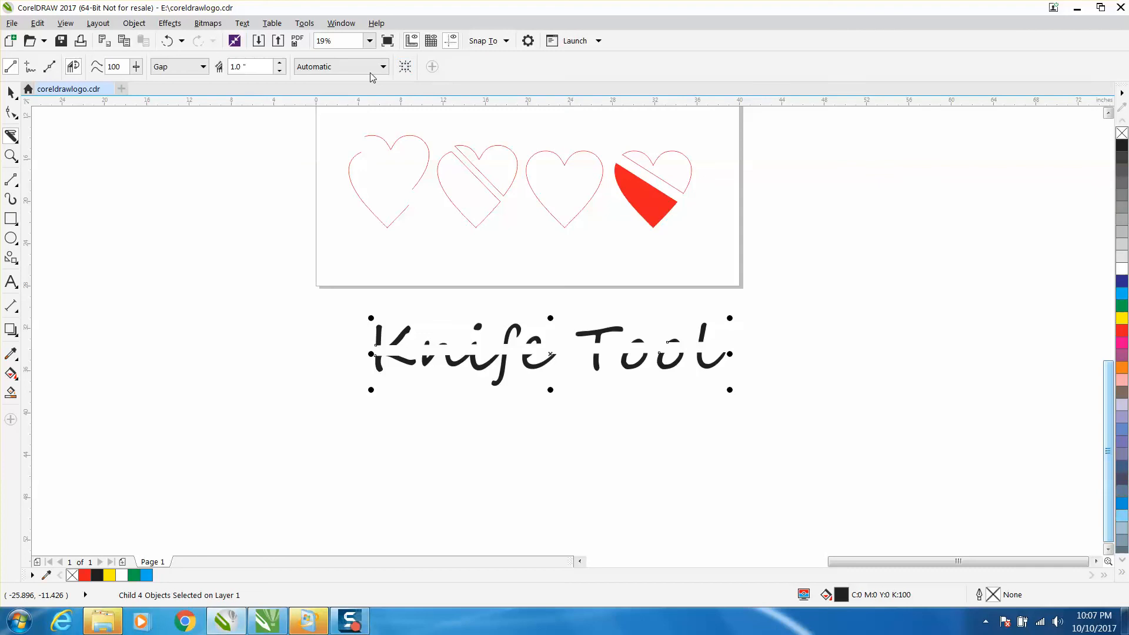
{"action": "mouse_move", "coordinate": [178, 66]}
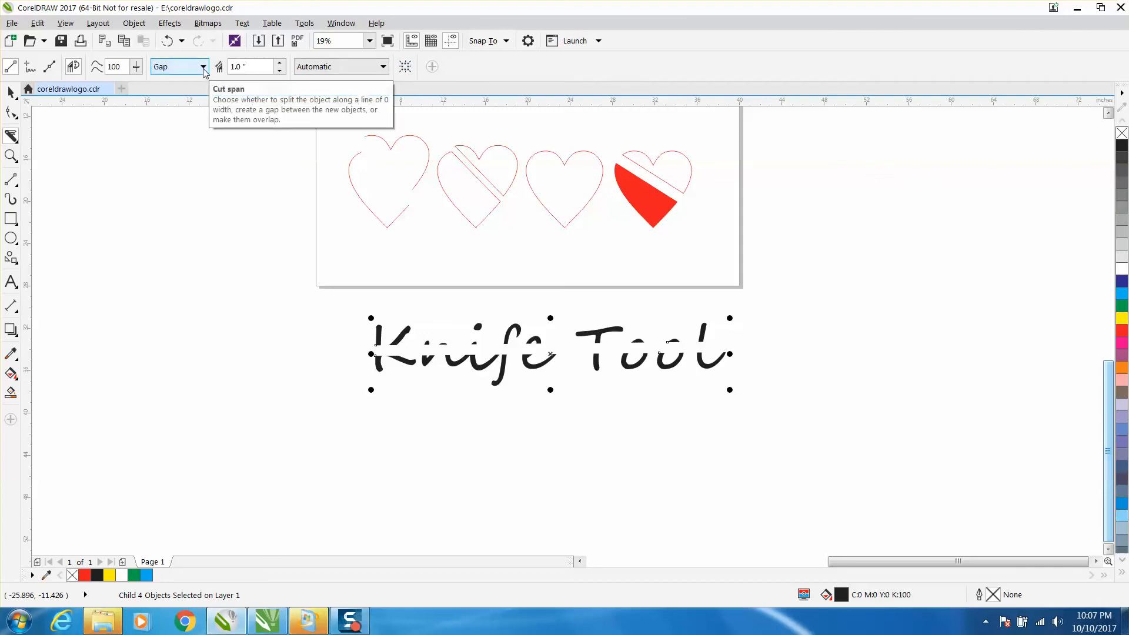
{"action": "mouse_move", "coordinate": [136, 81]}
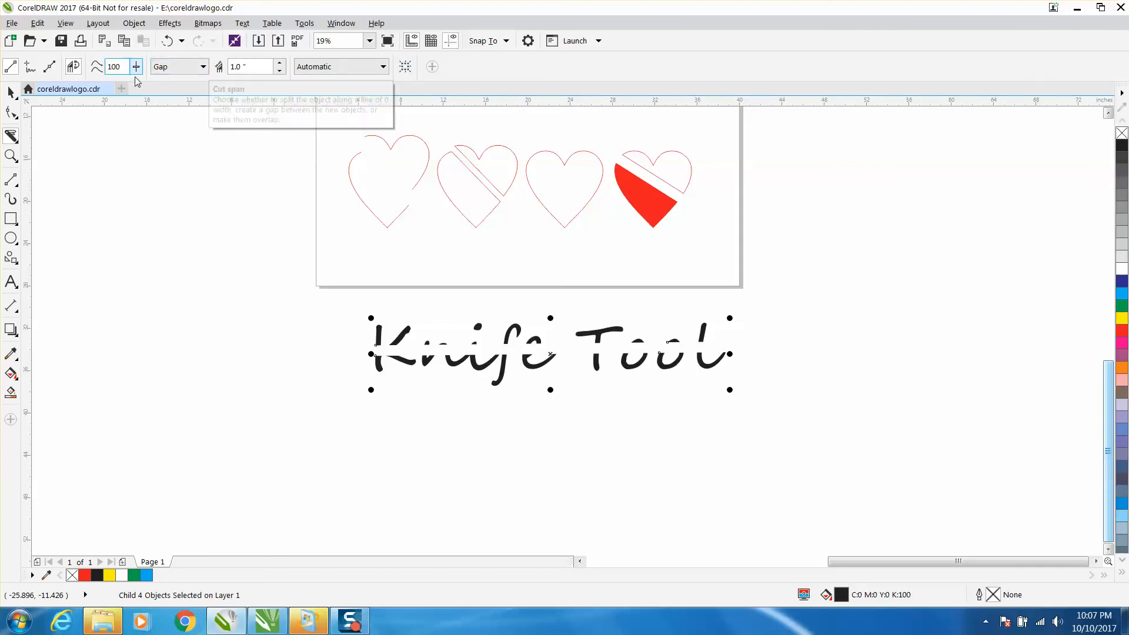
{"action": "mouse_move", "coordinate": [1051, 387]}
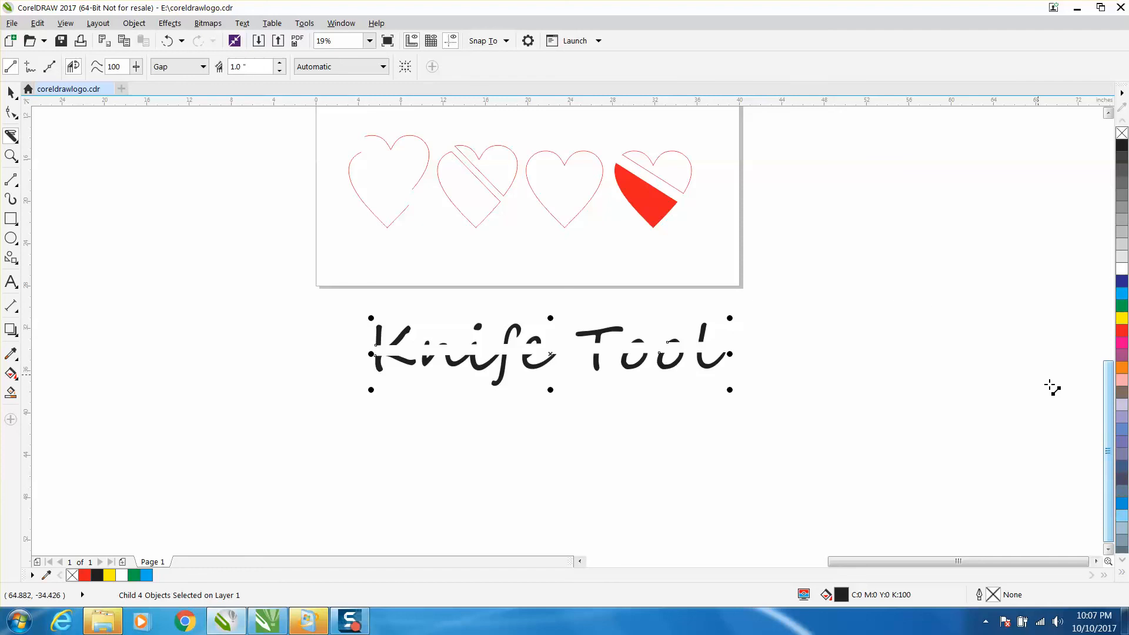
{"action": "scroll", "scroll_direction": "up", "scroll_amount": 3}
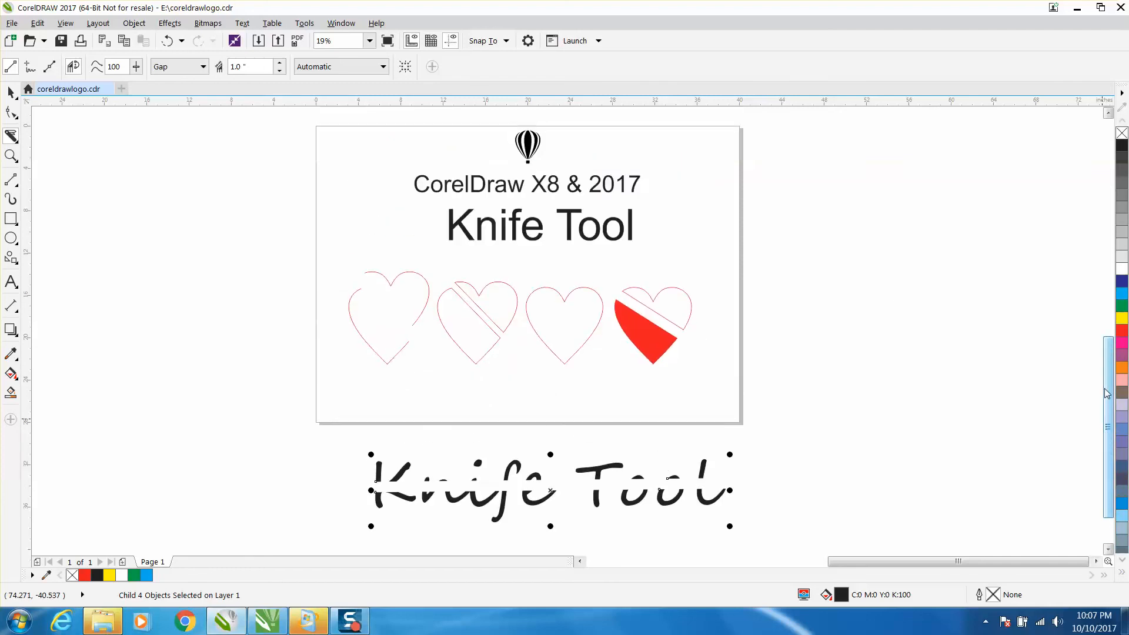